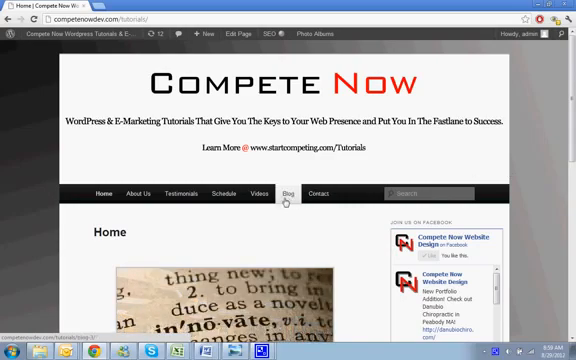
Navigate via Blog to Test Blog Post 2 and check its bottom reads "Comments are closed."
left_click(291, 193)
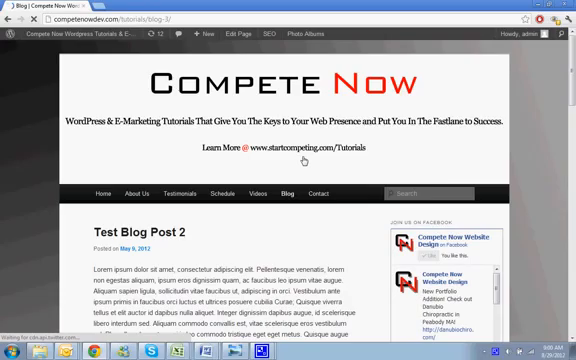
scroll("down", 3)
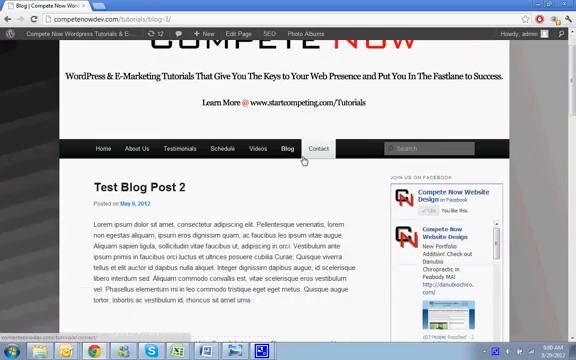
scroll("down", 3)
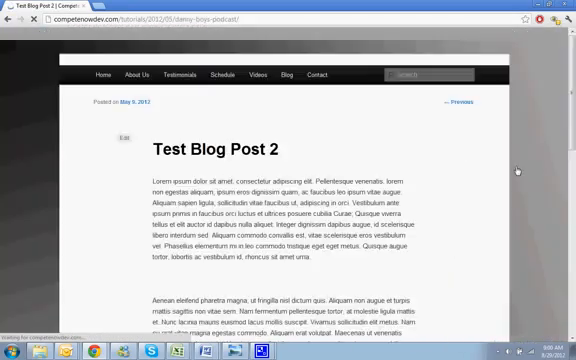
scroll("down", 3)
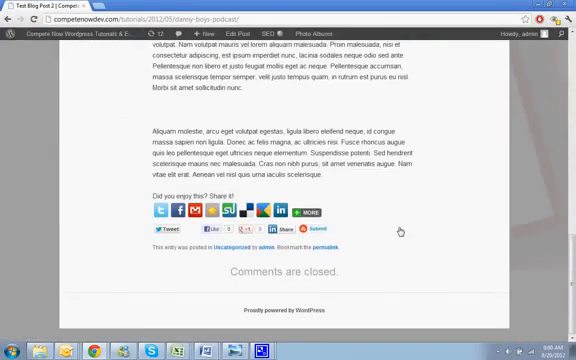
scroll("up", 3)
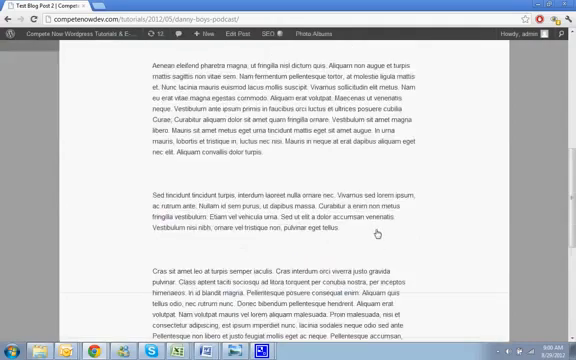
scroll("up", 3)
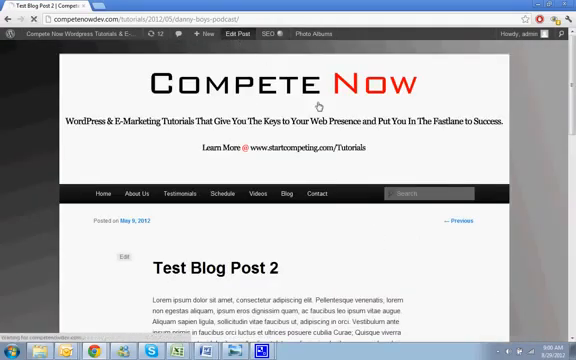
Edit Test Blog Post 2, allow comments in Discussion, update it and view it on the site
left_click(115, 259)
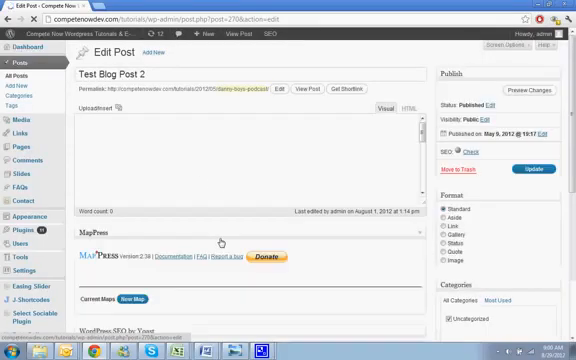
scroll("down", 3)
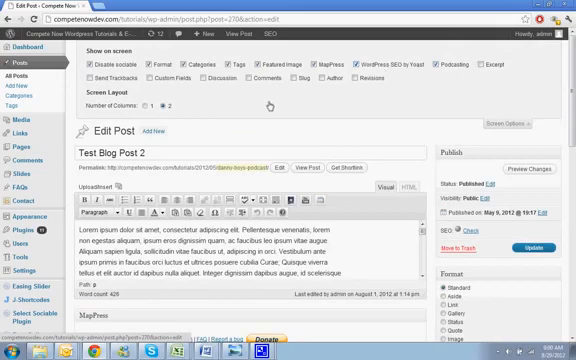
scroll("down", 3)
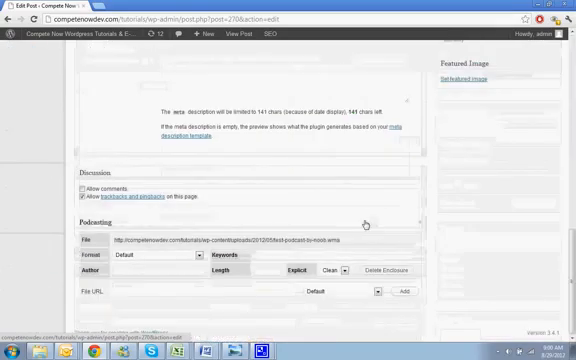
scroll("up", 3)
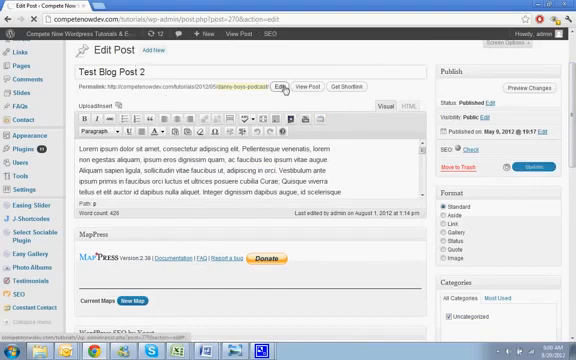
left_click(528, 189)
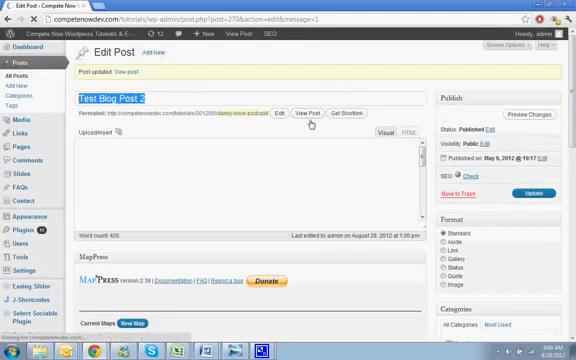
left_click(303, 113)
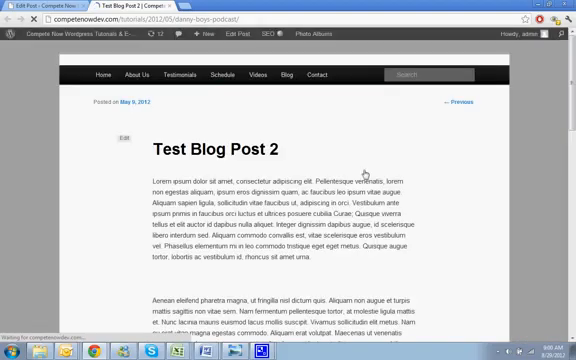
Confirm the Leave a Reply form appears under the post, then return to the post editor
scroll("down", 3)
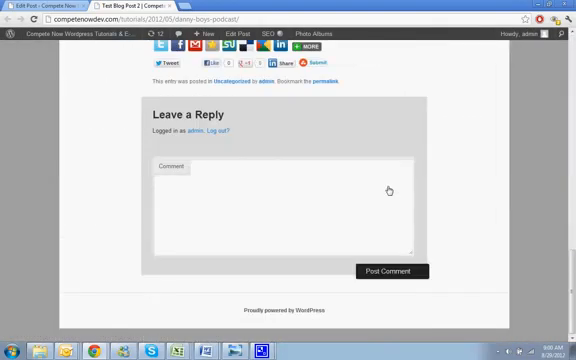
scroll("up", 3)
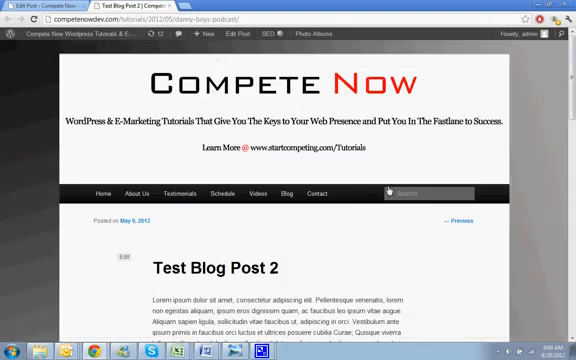
scroll("down", 3)
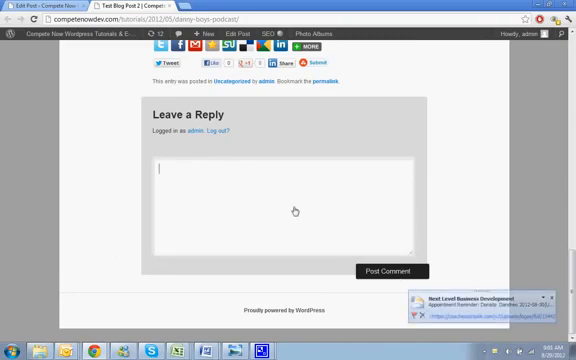
mouse_move(364, 309)
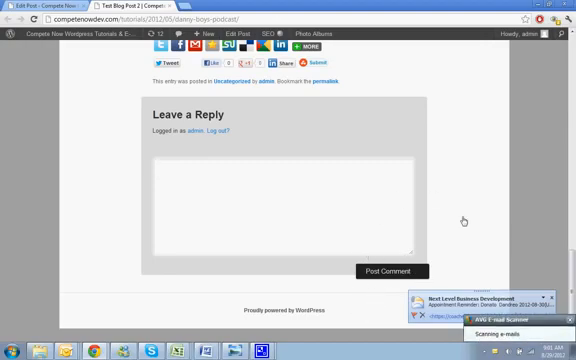
scroll("up", 3)
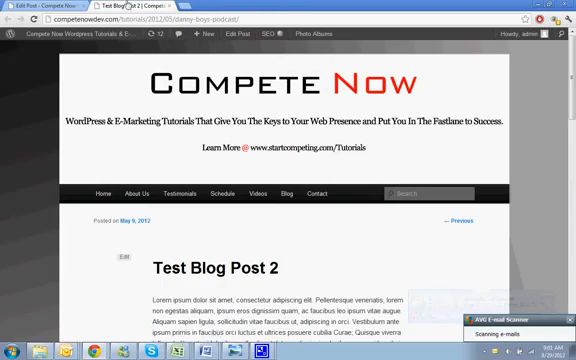
left_click(118, 257)
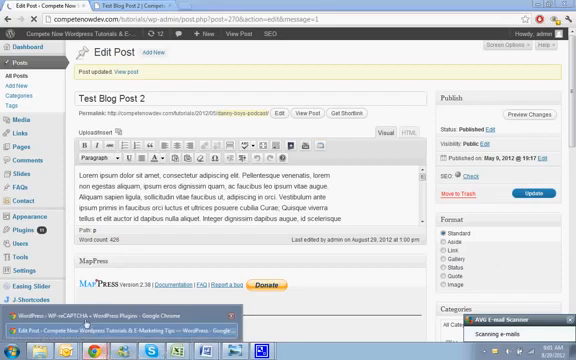
Search Add New plugins for WP-reCAPTCHA, install version 3.1.6 and activate it
left_click(18, 189)
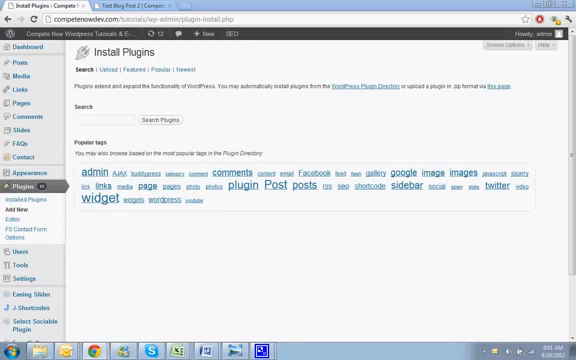
right_click(150, 120)
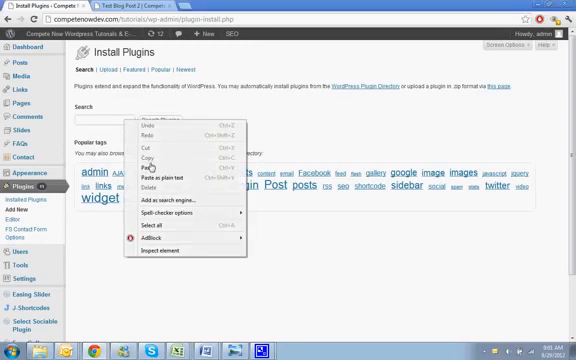
left_click(152, 173)
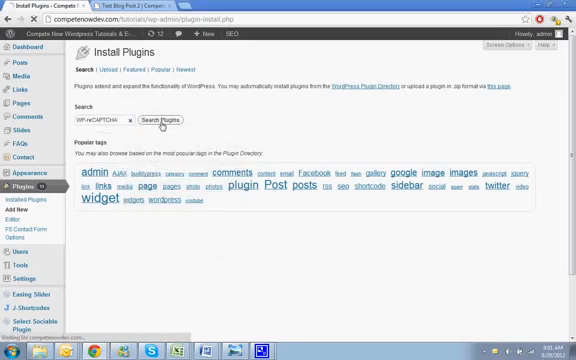
left_click(166, 120)
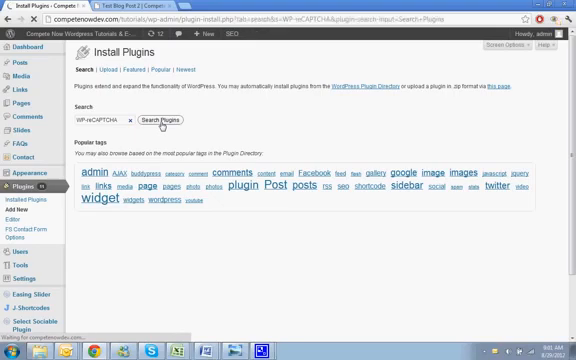
left_click(164, 120)
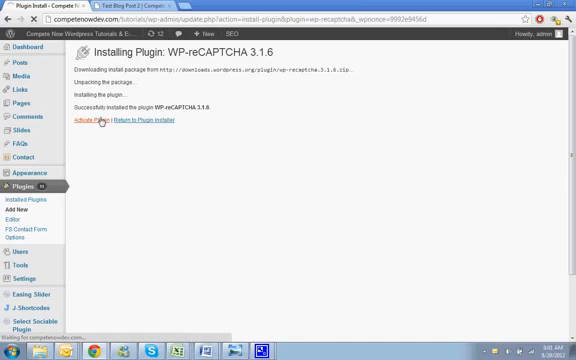
mouse_move(103, 122)
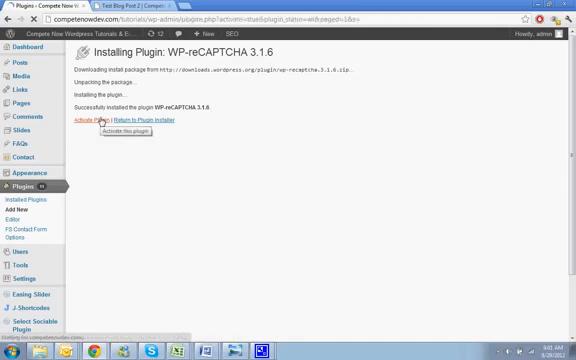
left_click(103, 121)
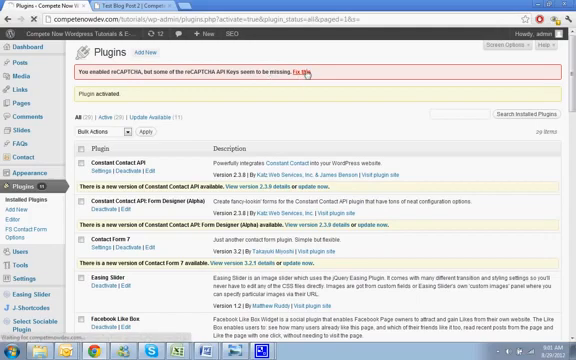
Follow the 'Fix this' link in the missing API keys notice to reach reCAPTCHA Options
left_click(302, 73)
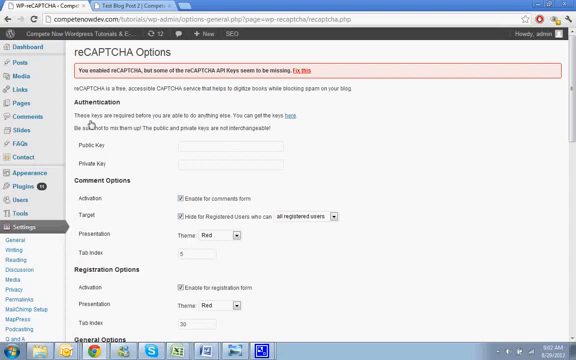
mouse_move(291, 108)
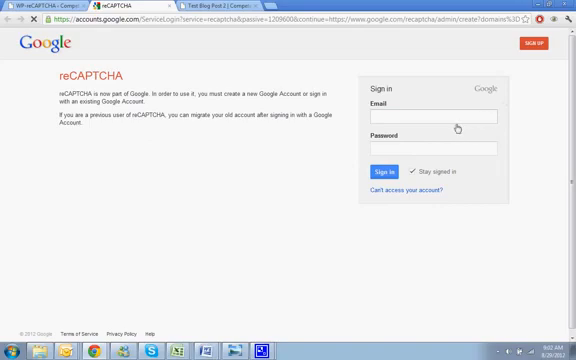
Sign in to Google reCAPTCHA with the saved 'ddan' account
left_click(434, 118)
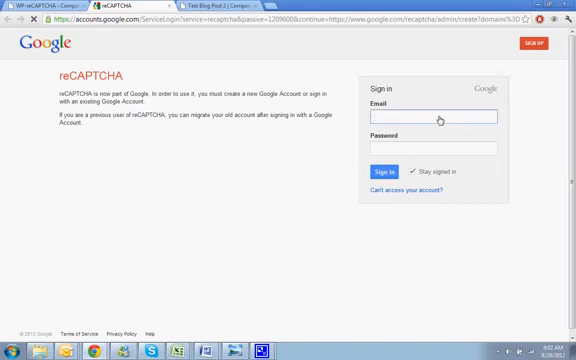
type("ddan")
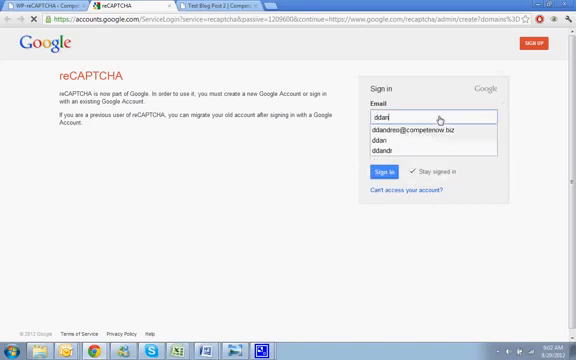
left_click(420, 128)
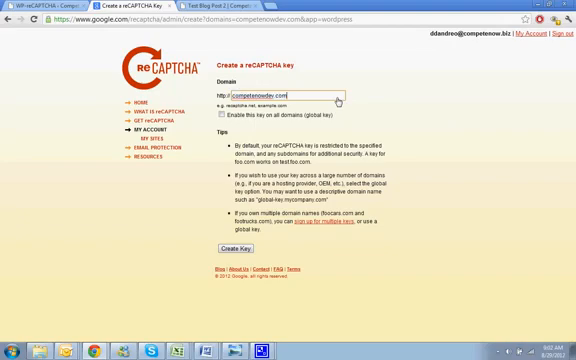
mouse_move(258, 118)
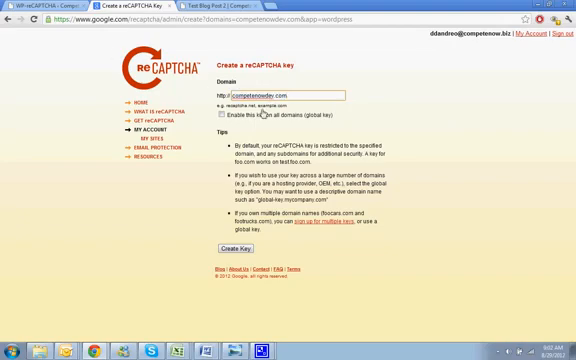
Create a global reCAPTCHA key for competenowdev.com and select its public key for copying
left_click(222, 118)
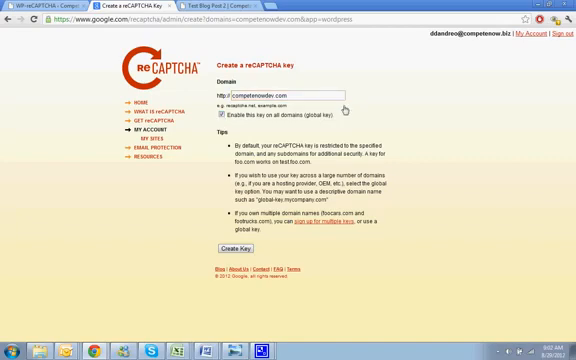
left_click(237, 249)
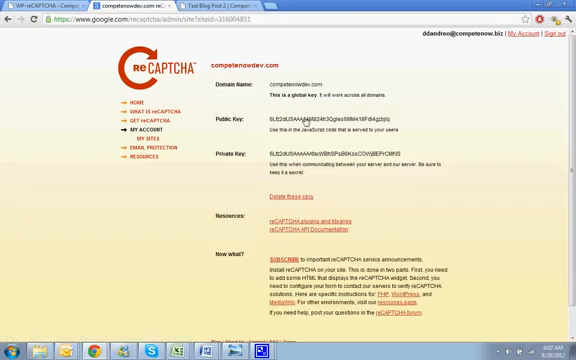
triple_click(330, 120)
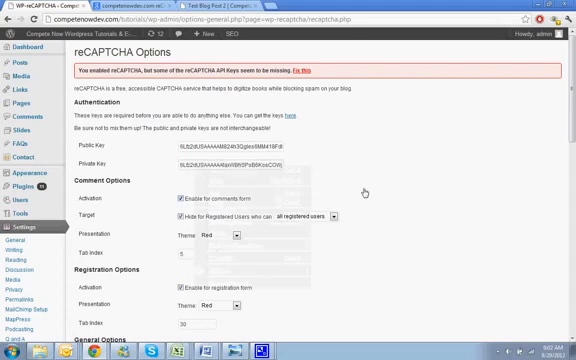
Save reCAPTCHA Options with both keys filled in and switch to the Test Blog Post 2 tab
scroll("down", 3)
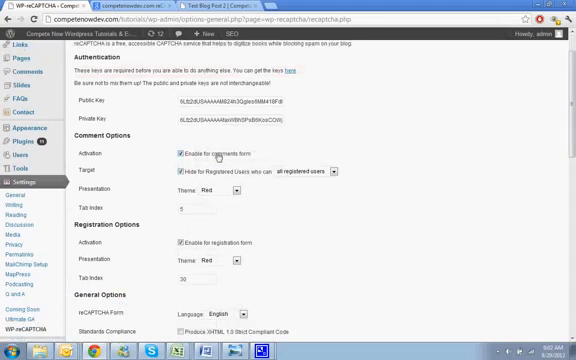
scroll("down", 3)
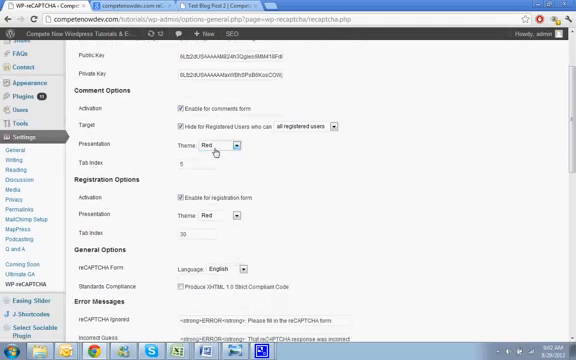
scroll("down", 3)
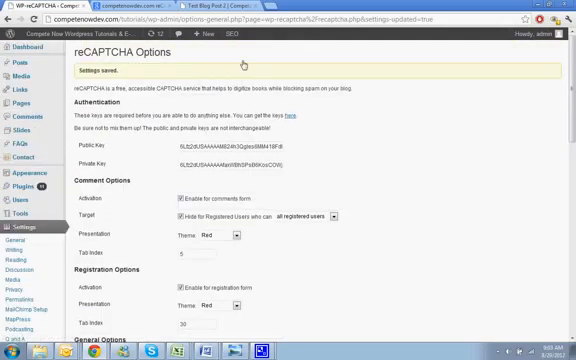
left_click(200, 8)
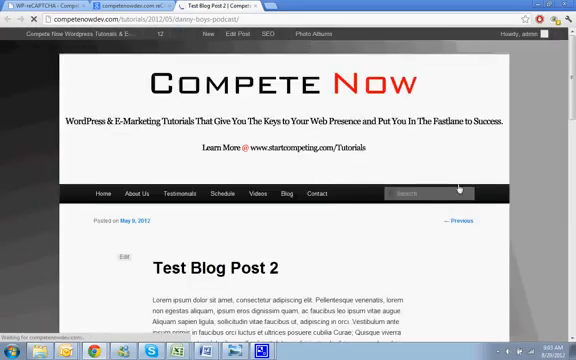
Log out from the Leave a Reply form and verify the reCAPTCHA challenge shows with Name, Email and Website fields
scroll("down", 3)
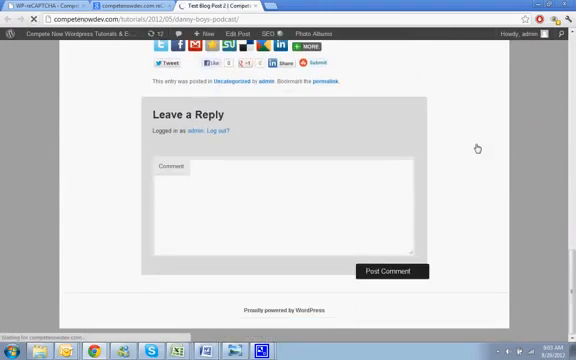
scroll("up", 3)
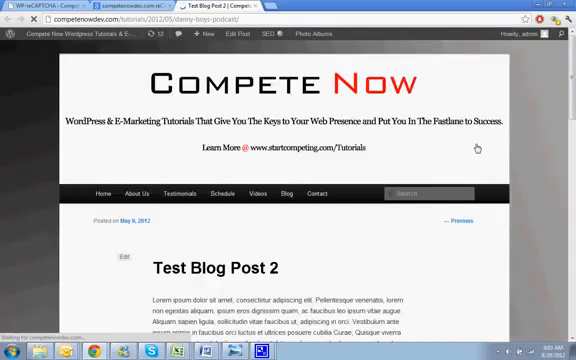
scroll("down", 3)
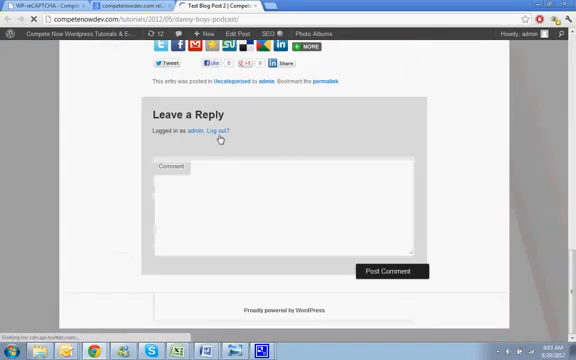
mouse_move(356, 113)
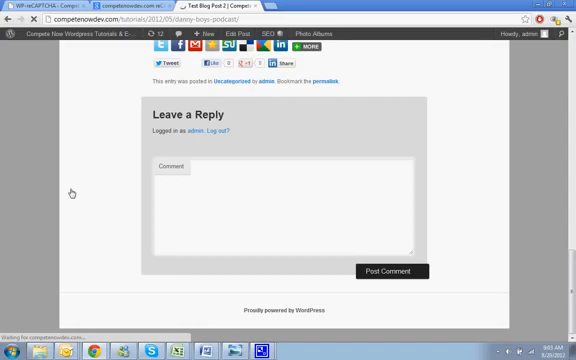
scroll("up", 3)
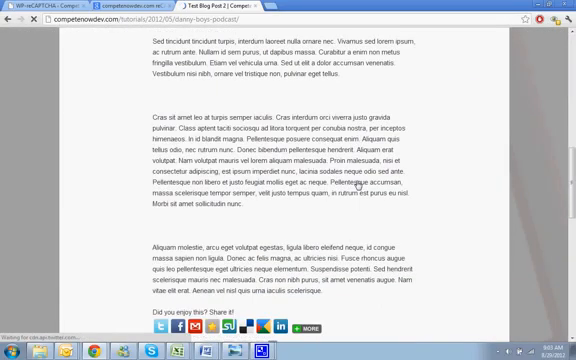
scroll("down", 3)
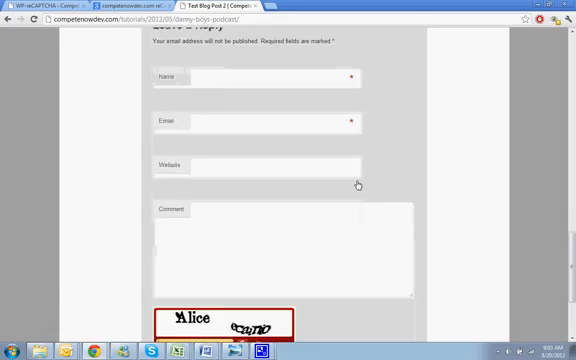
scroll("down", 3)
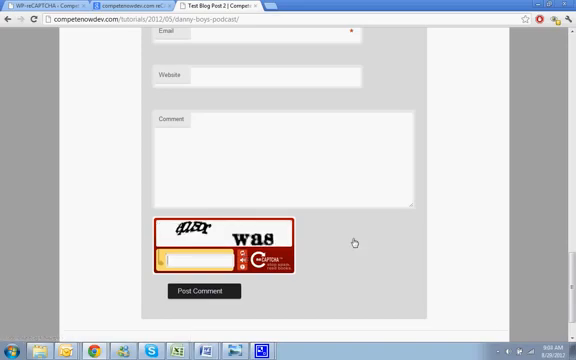
scroll("up", 3)
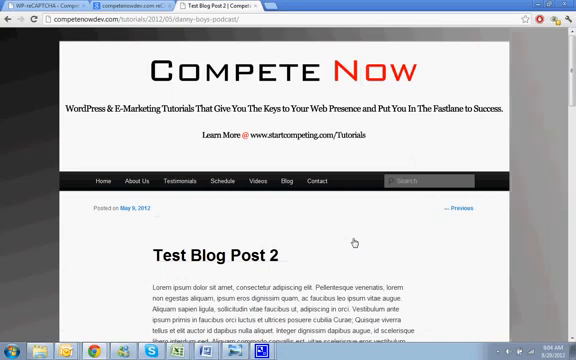